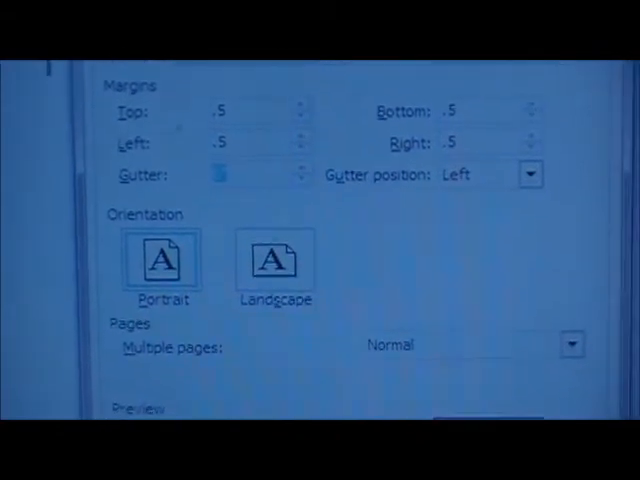
- Set the paper width to 5.5 inches and enter 8 for the height
click(232, 84)
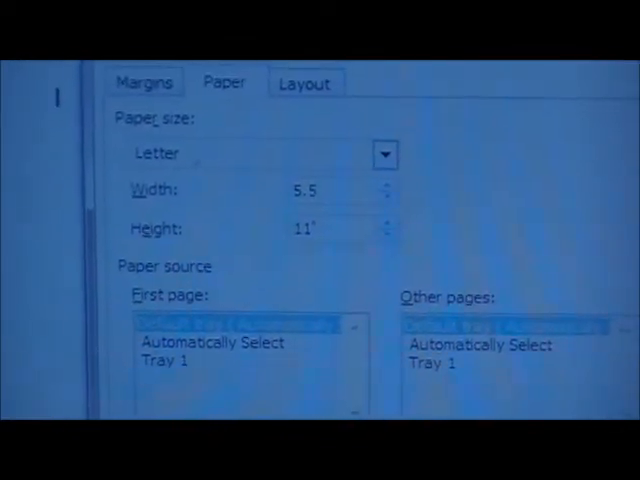
text(8)
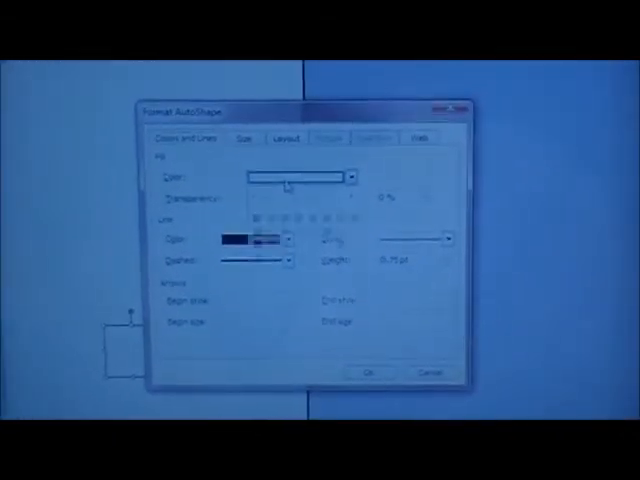
- Show the shape's Size settings listing 1-inch height and width at 100% scale
click(352, 176)
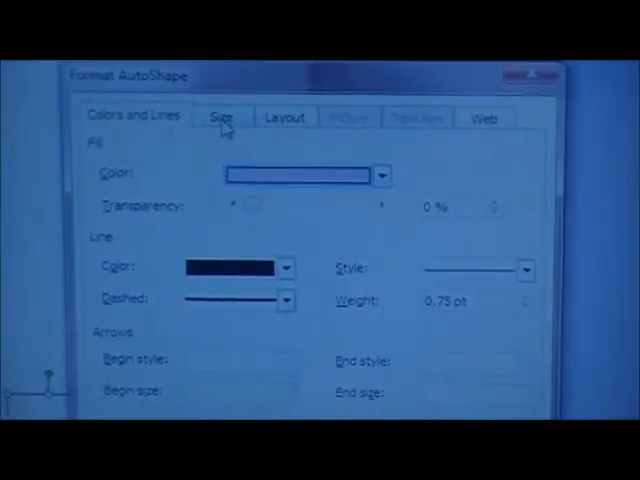
click(220, 116)
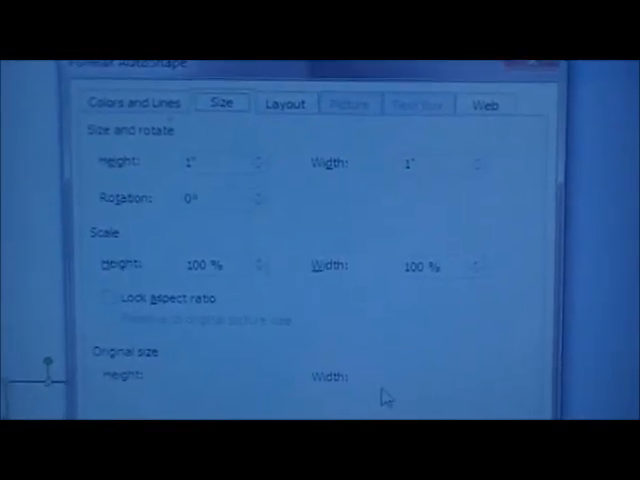